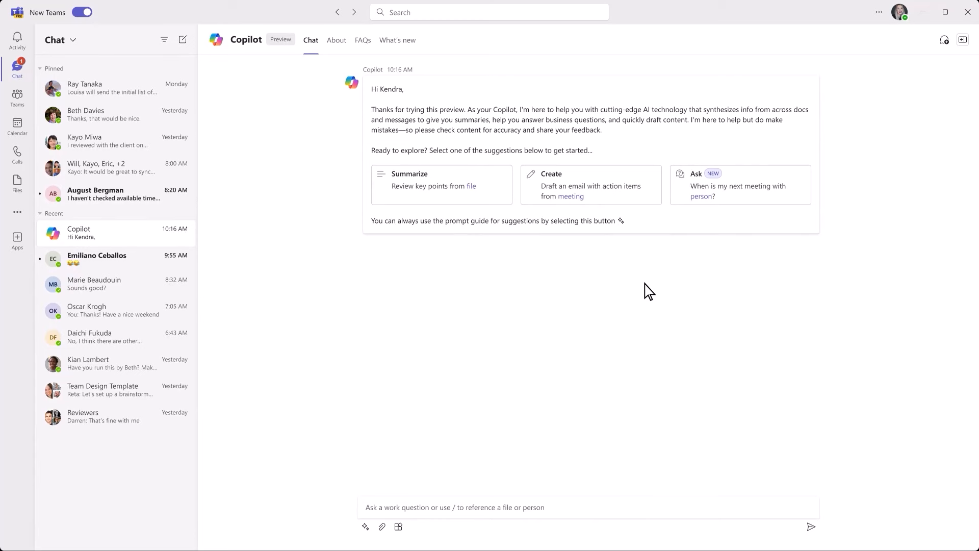
- From the Prompt guide's Summarize suggestions, summarize key points of the 2024 Travel Policy file
{"action": "left_click", "coordinate": [365, 526]}
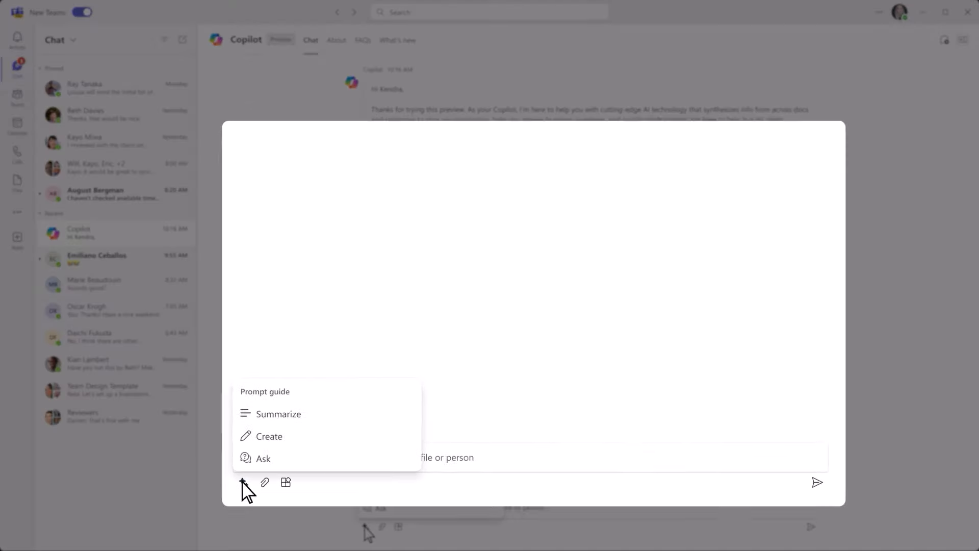
{"action": "left_click", "coordinate": [270, 413]}
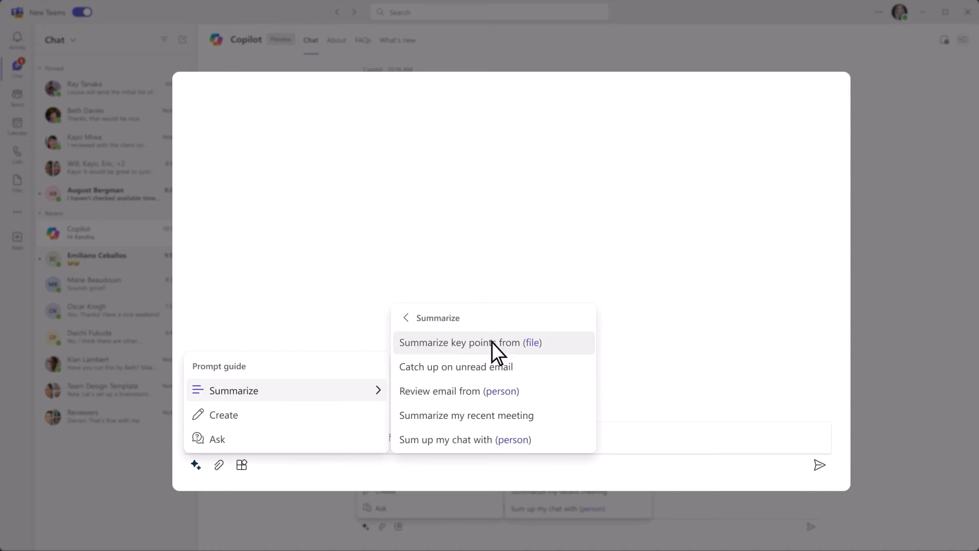
{"action": "left_click", "coordinate": [469, 343]}
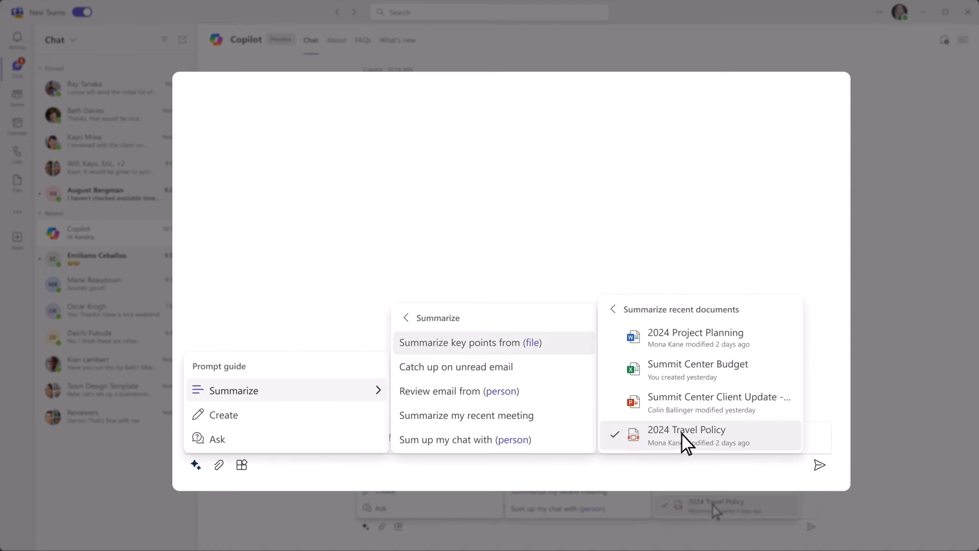
{"action": "left_click", "coordinate": [685, 434]}
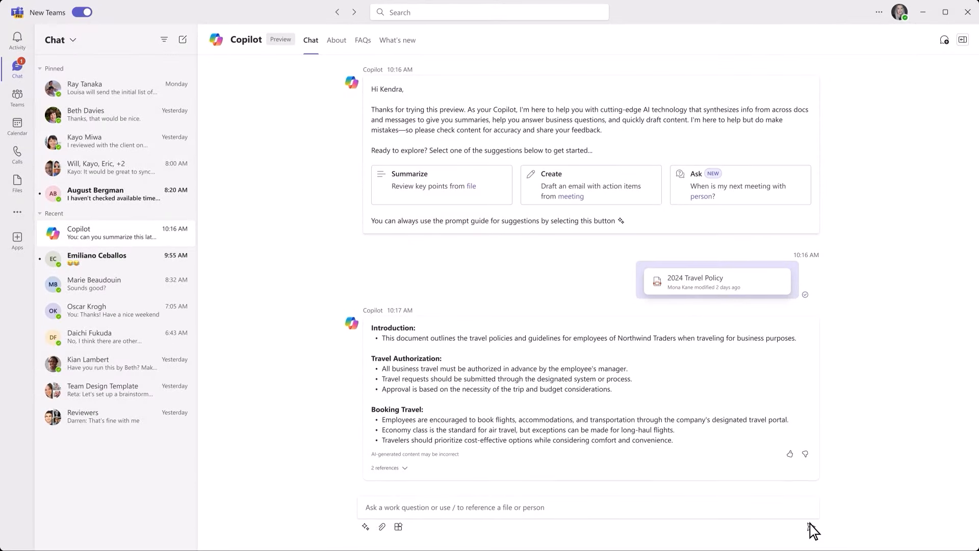
- Ask Copilot how much budget is available this quarter to travel to customers
{"action": "scroll", "scroll_direction": "down", "scroll_amount": 3}
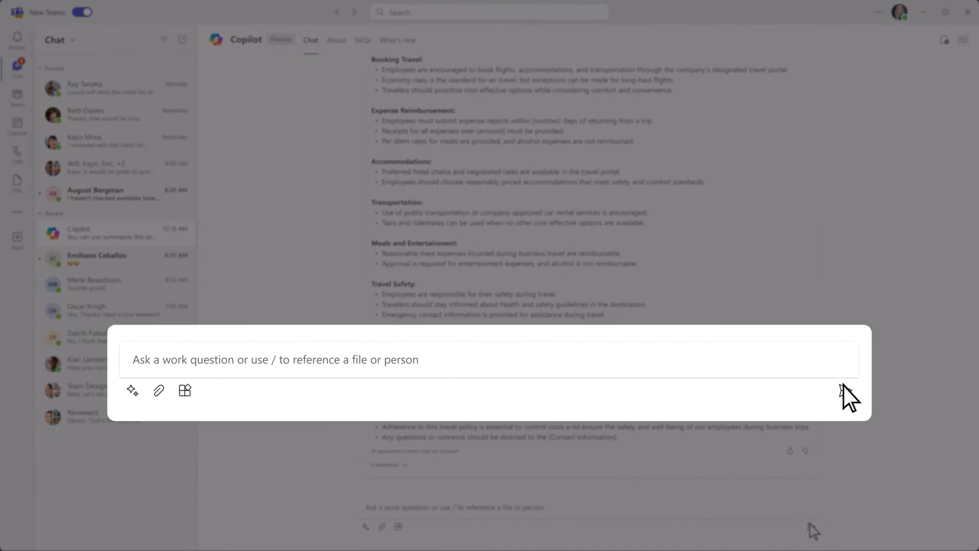
{"action": "type", "text": "how much budget do I have available this quarter to travel to customers?"}
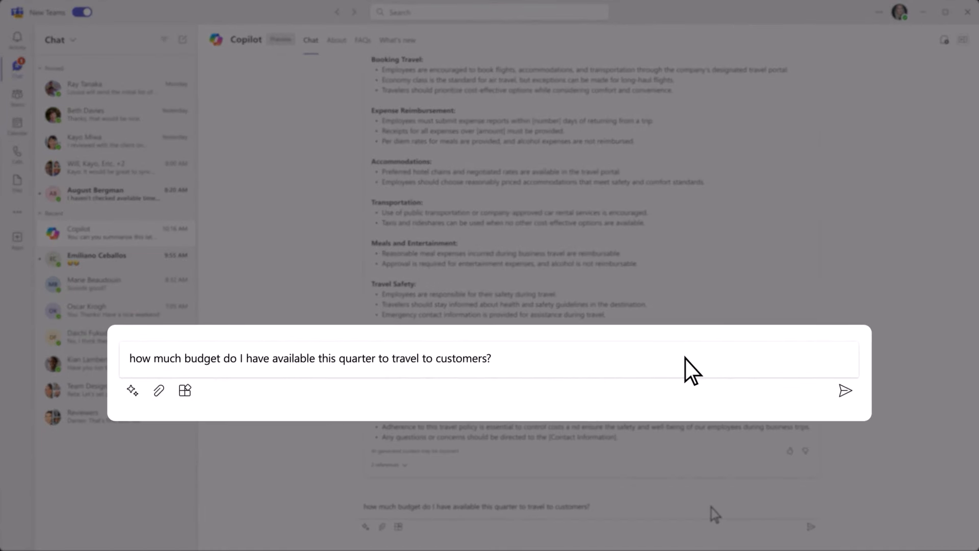
{"action": "left_click", "coordinate": [846, 390]}
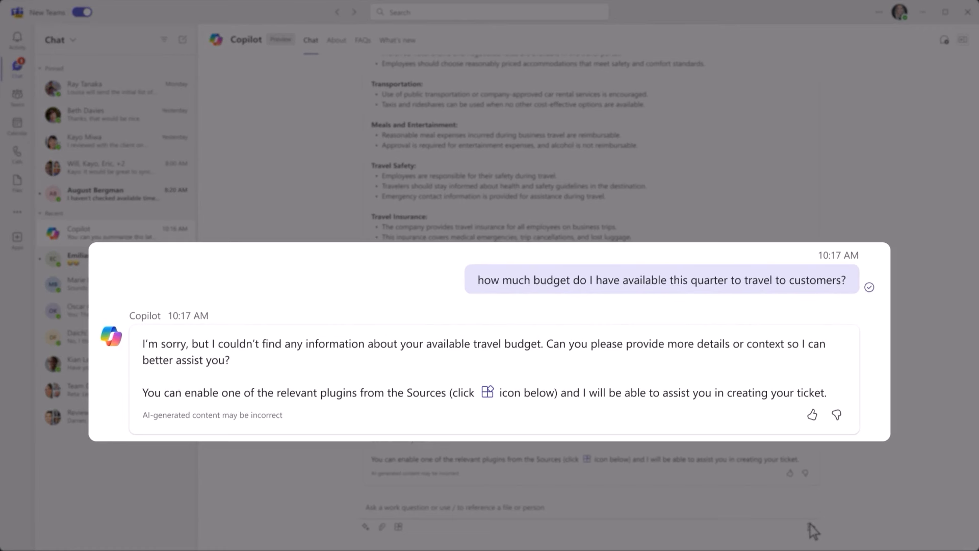
- From the Plugins list, launch Microsoft Copilot Studio to build a plugin
{"action": "left_click", "coordinate": [398, 527]}
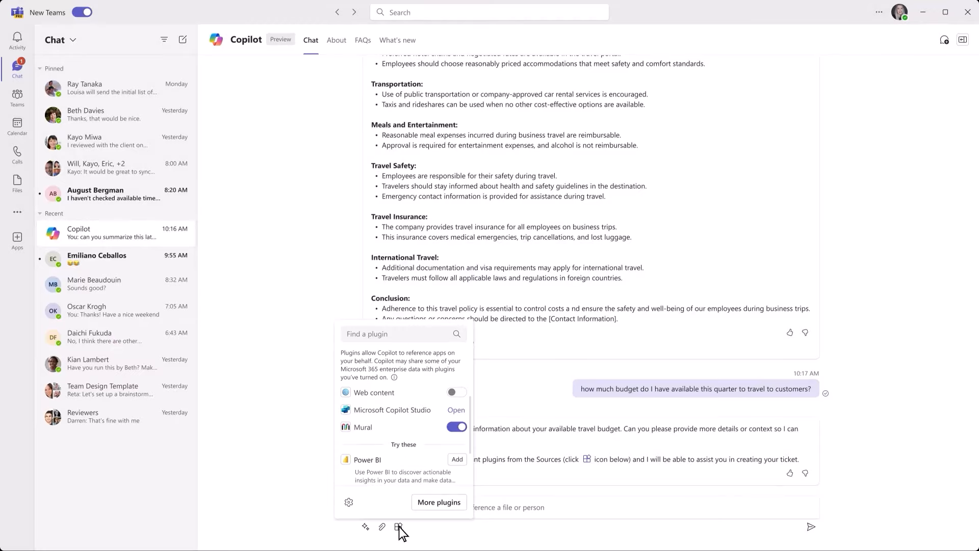
{"action": "left_click", "coordinate": [400, 526]}
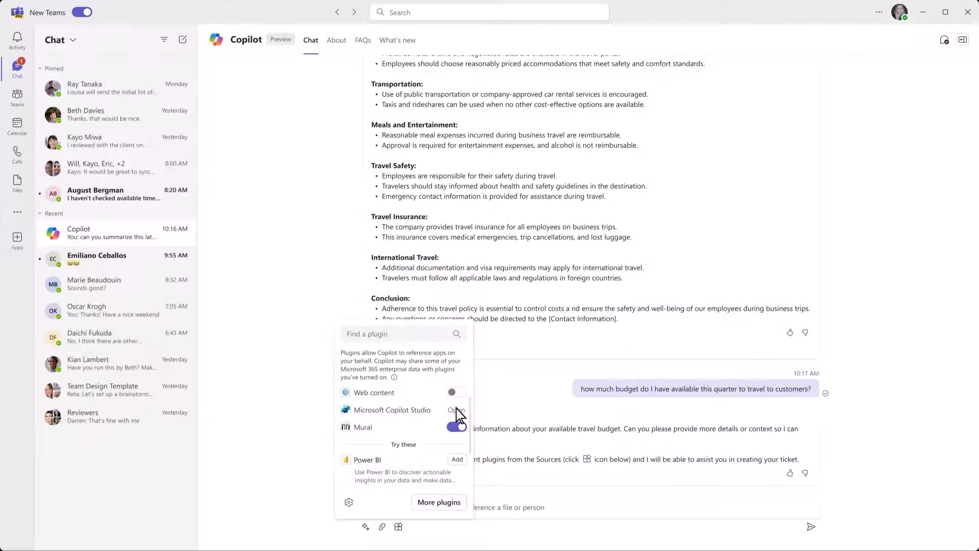
{"action": "left_click", "coordinate": [457, 410]}
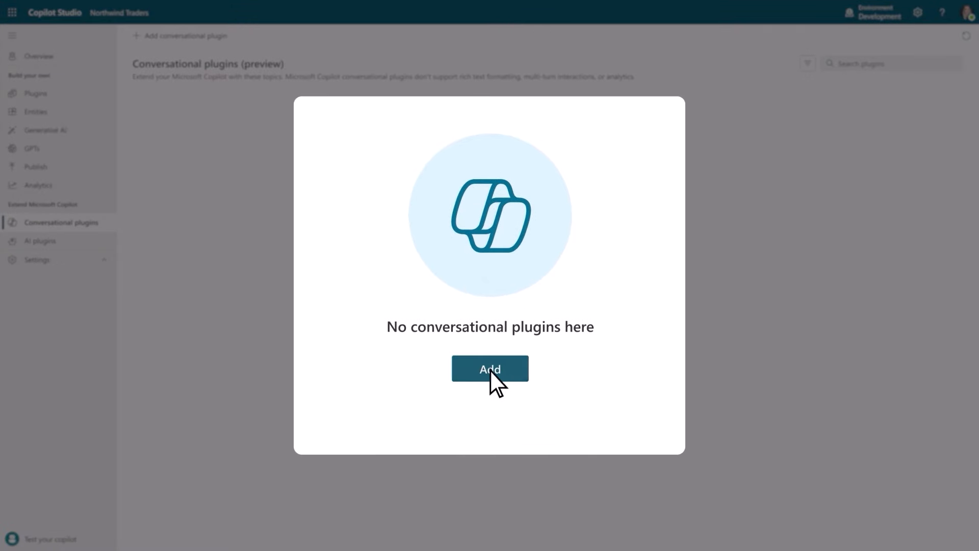
- Create plugin 'Expense budget summary' triggered by asking questions about expense budget availability
{"action": "left_click", "coordinate": [489, 368]}
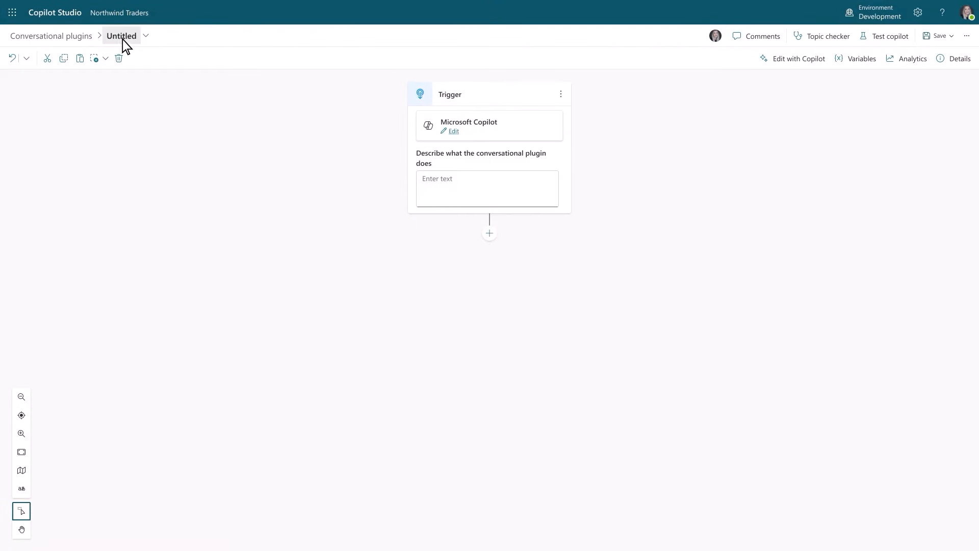
{"action": "type", "text": "Expense budget summary"}
{"action": "left_click", "coordinate": [488, 187]}
{"action": "type", "text": "Provides details to employees"}
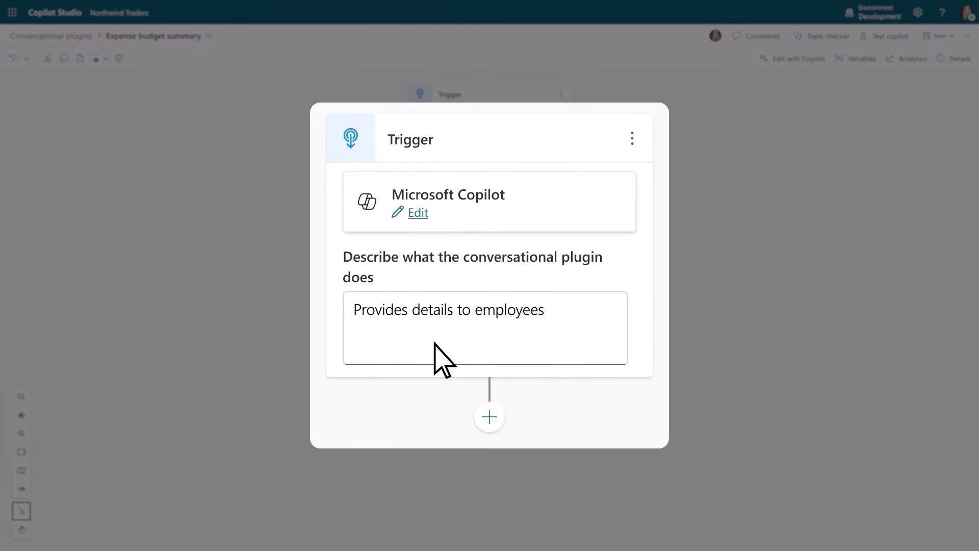
{"action": "type", "text": "asking questions about expense budget availability"}
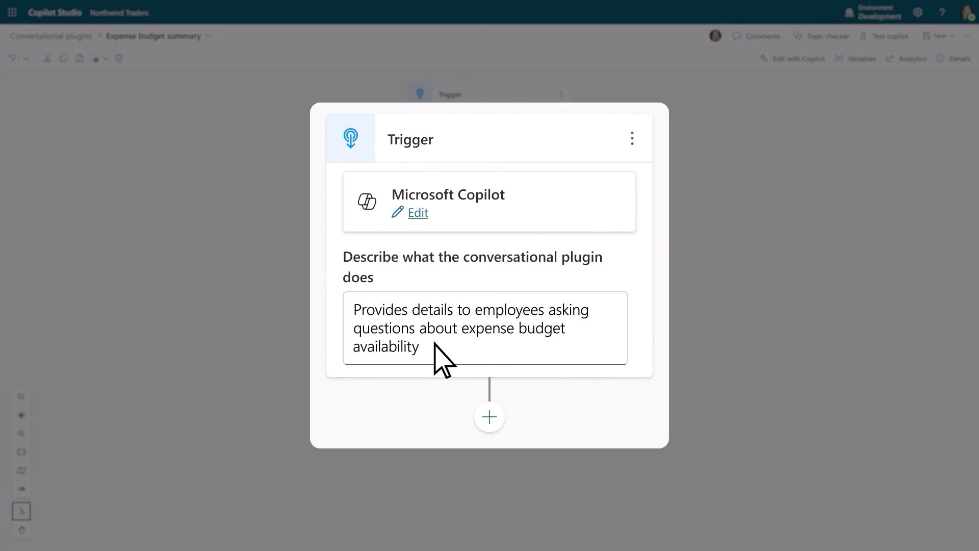
{"action": "mouse_move", "coordinate": [488, 420]}
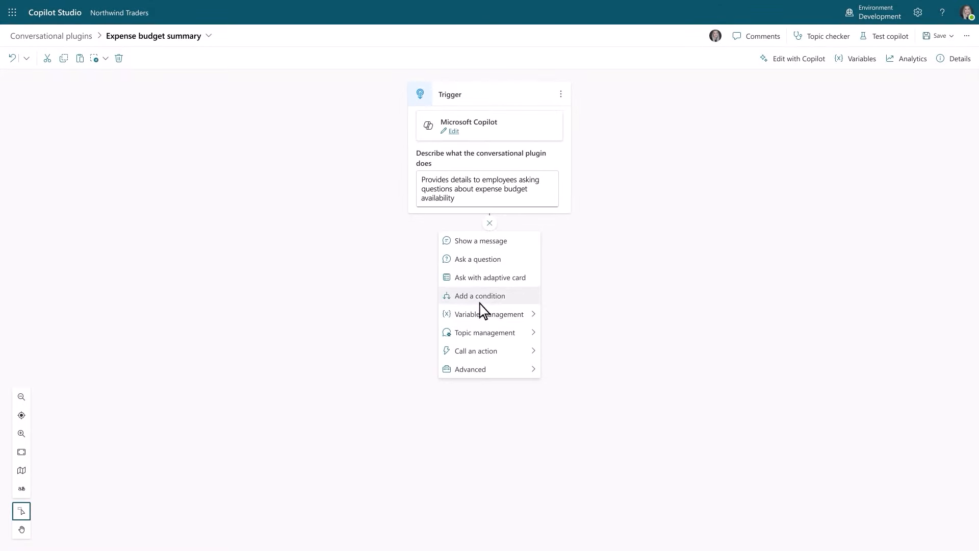
- Add the Get SAP table action for Expense budget and feed OutstandingExpenseBudget into generative answers
{"action": "left_click", "coordinate": [476, 350]}
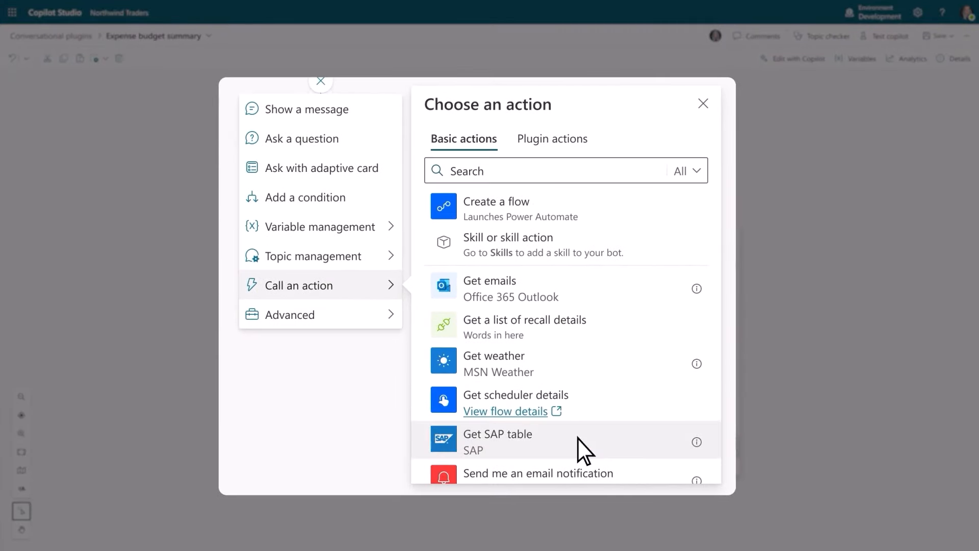
{"action": "left_click", "coordinate": [498, 442]}
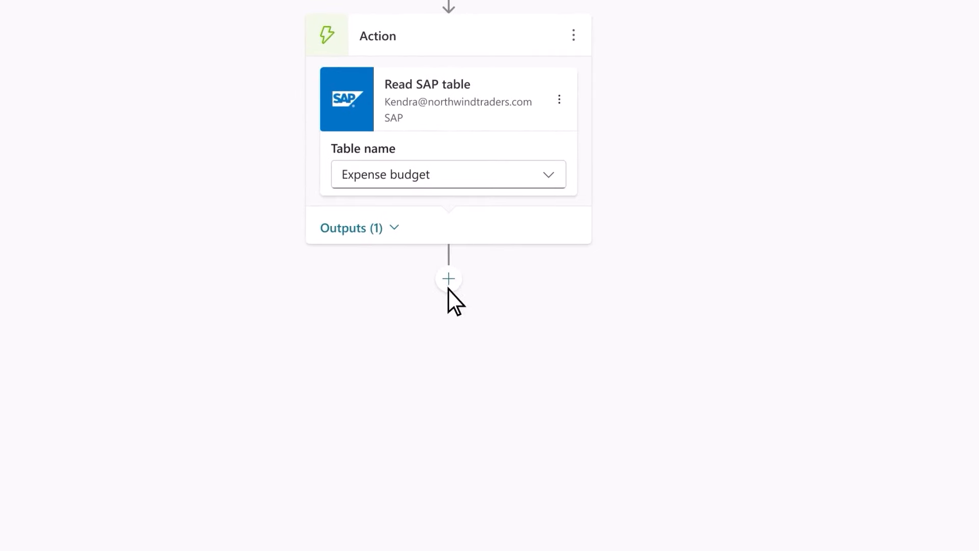
{"action": "left_click", "coordinate": [447, 277]}
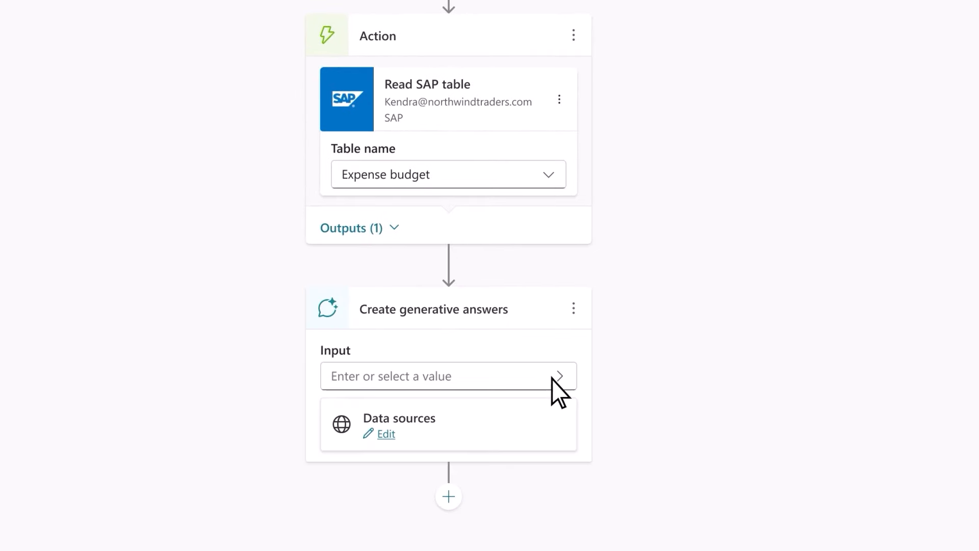
{"action": "left_click", "coordinate": [386, 434]}
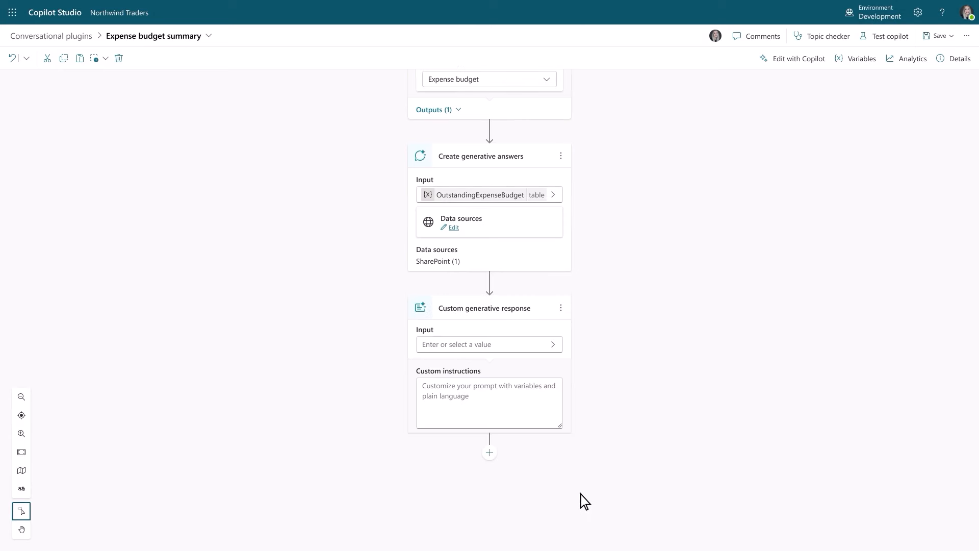
- Write custom response instructions to summarize the budget JSON in friendly, professional language, then save the plugin
{"action": "left_click", "coordinate": [489, 344]}
{"action": "type", "text": "Create a summary of the expense budget based on"}
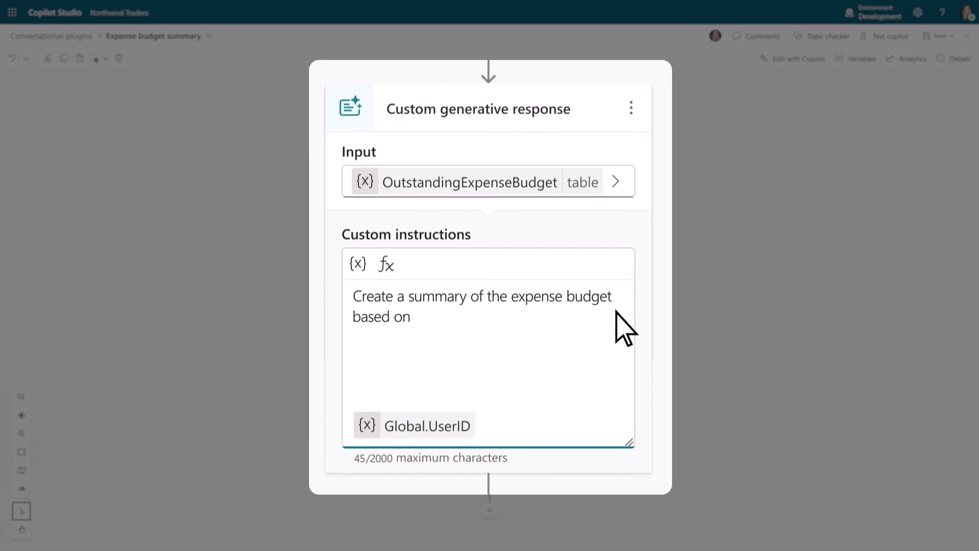
{"action": "type", "text": "the provided JSON data. Please provide a summary using friendly, professional language. Use the following list of user data in combination with the expense"}
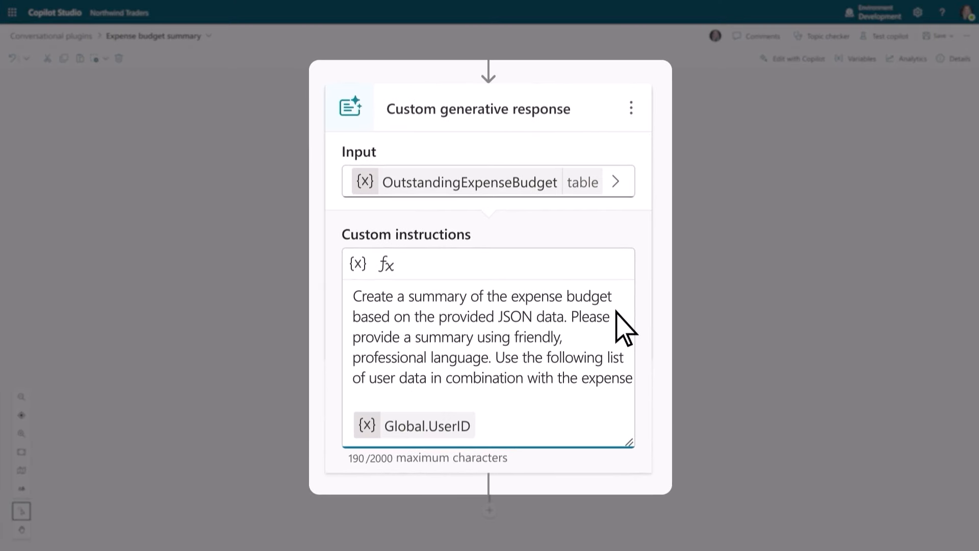
{"action": "type", "text": "budget data."}
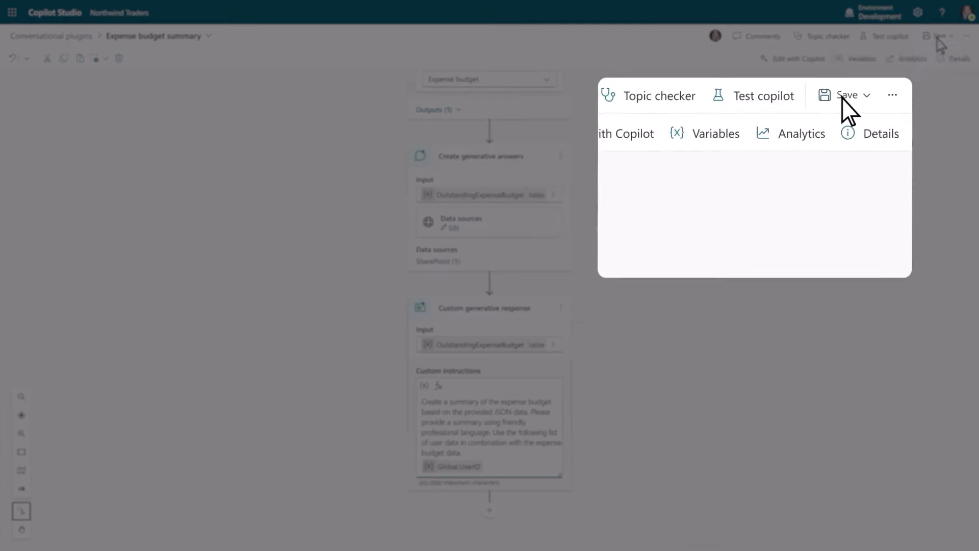
{"action": "left_click", "coordinate": [846, 96]}
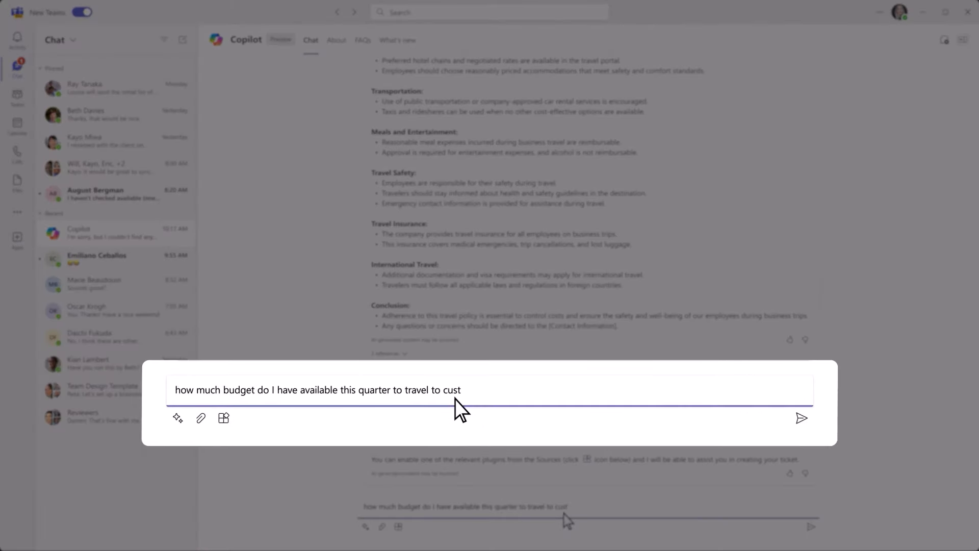
- Send the quarterly travel budget question to Copilot again
{"action": "left_click", "coordinate": [802, 418]}
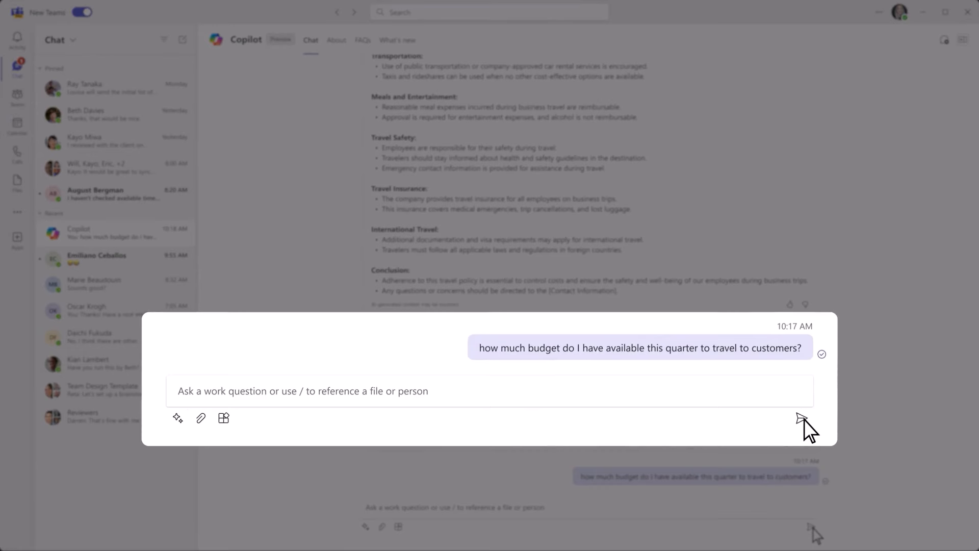